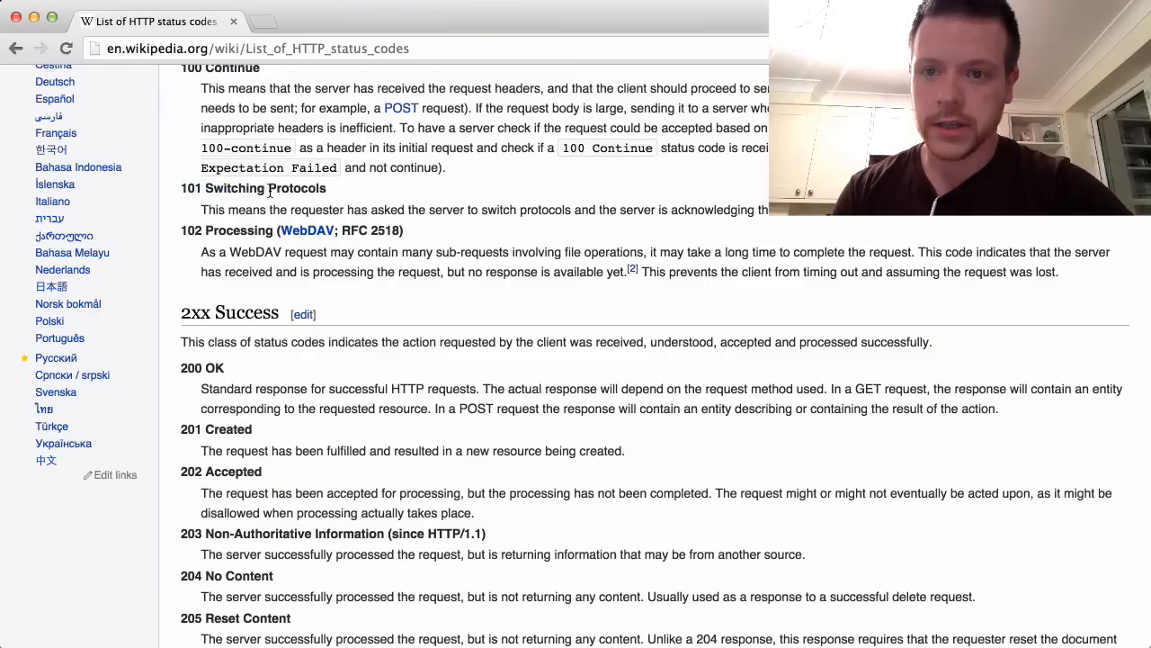
mouse_move(472, 212)
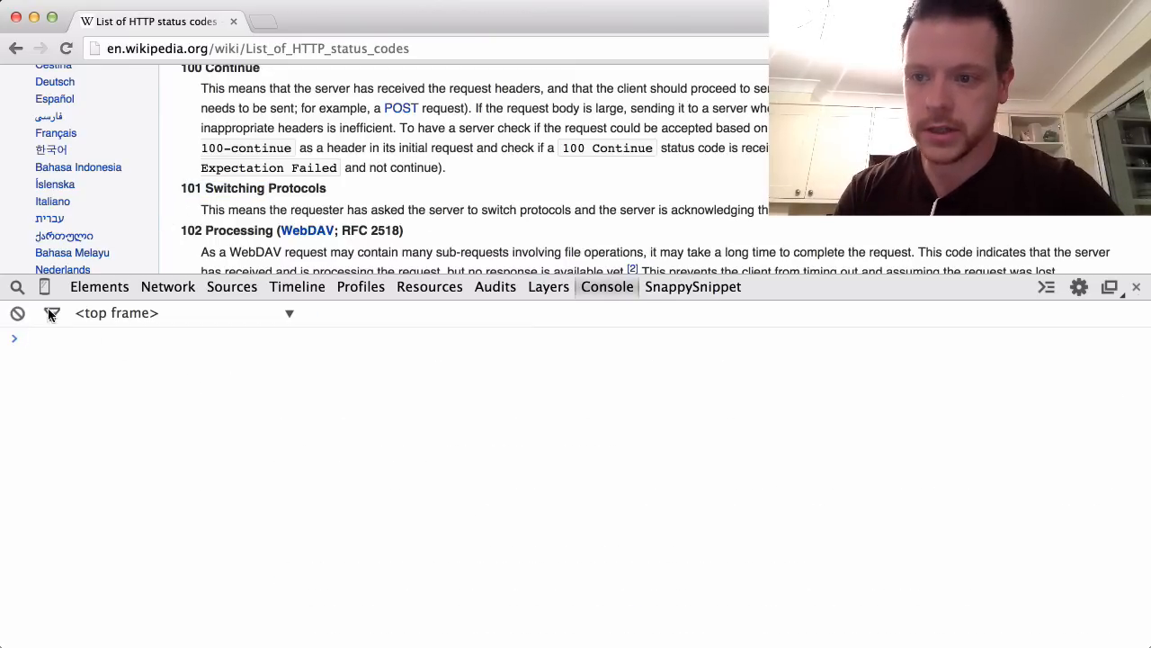
- Inspect the '101 Switching Protocols' dt heading with the element picker
left_click(97, 286)
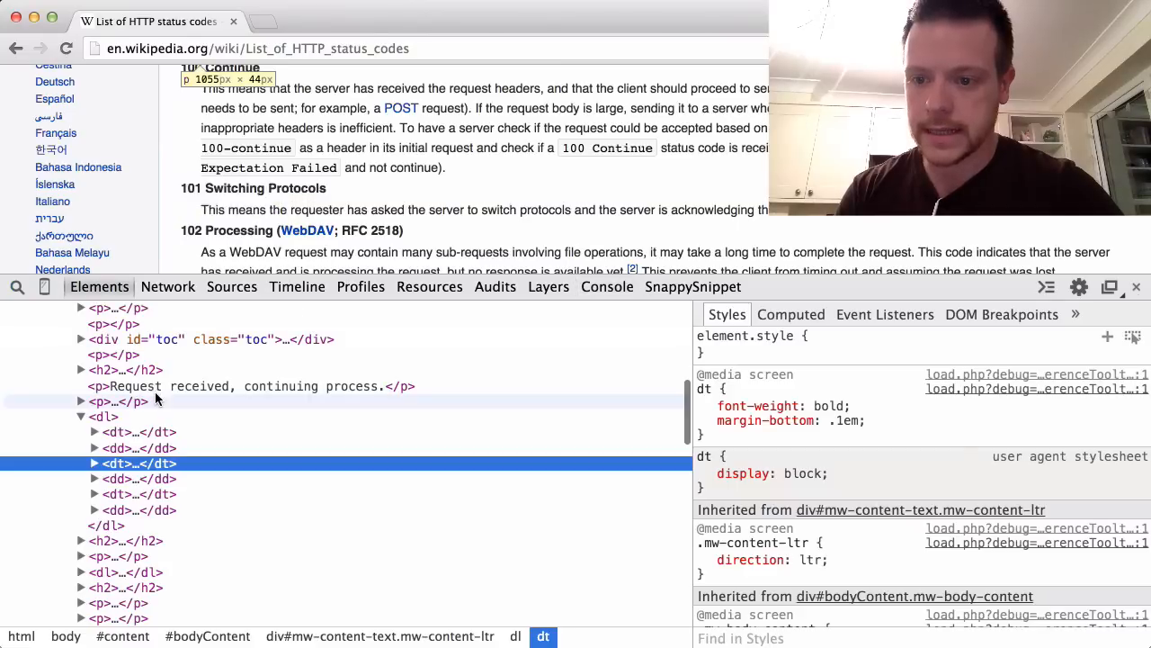
left_click(94, 464)
type("$('")
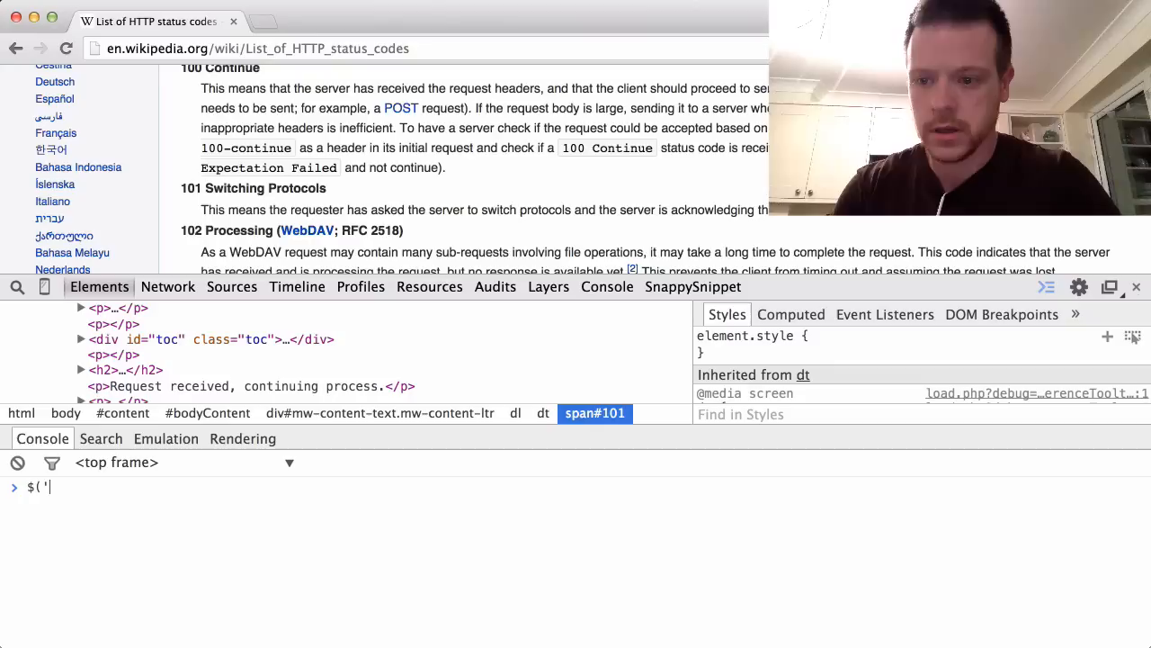
- Evaluate $('dt').length (83 elements) and $.fn.jquery (version 1.11.1) in the Console
type("dt')")
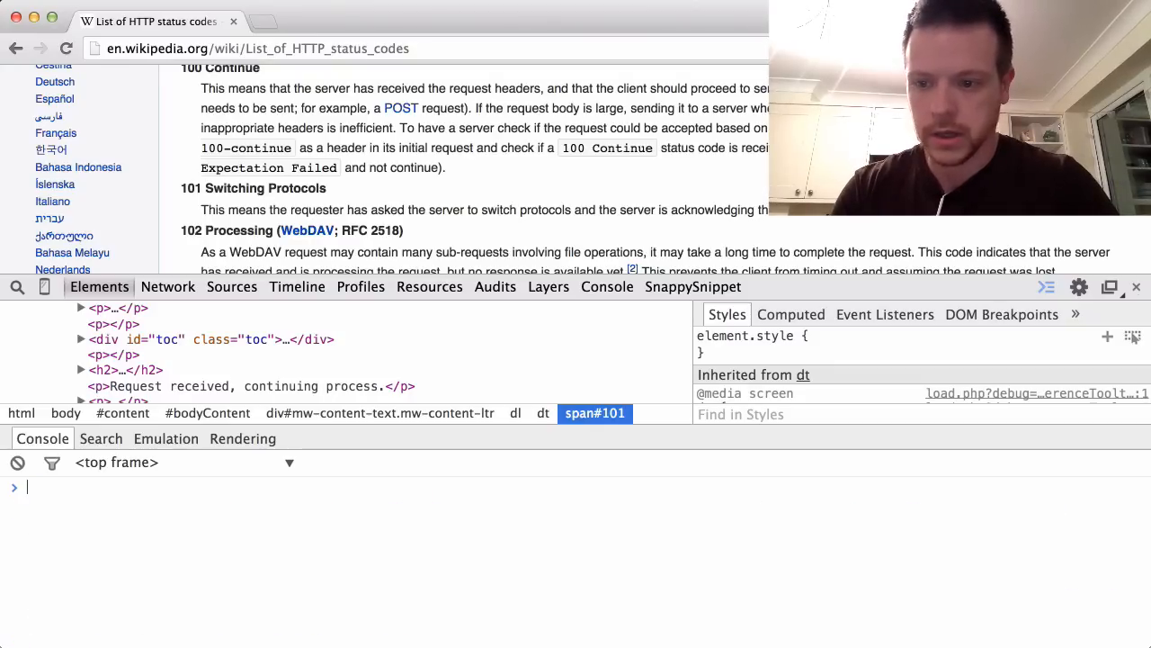
type("$('dt').length")
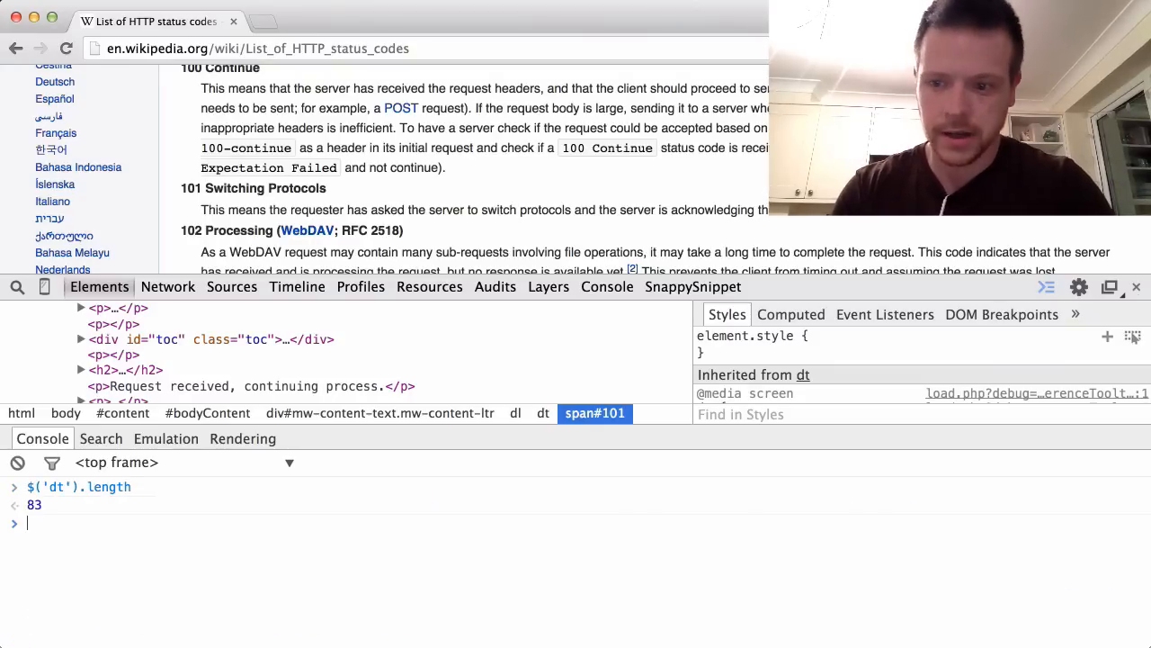
type("$.")
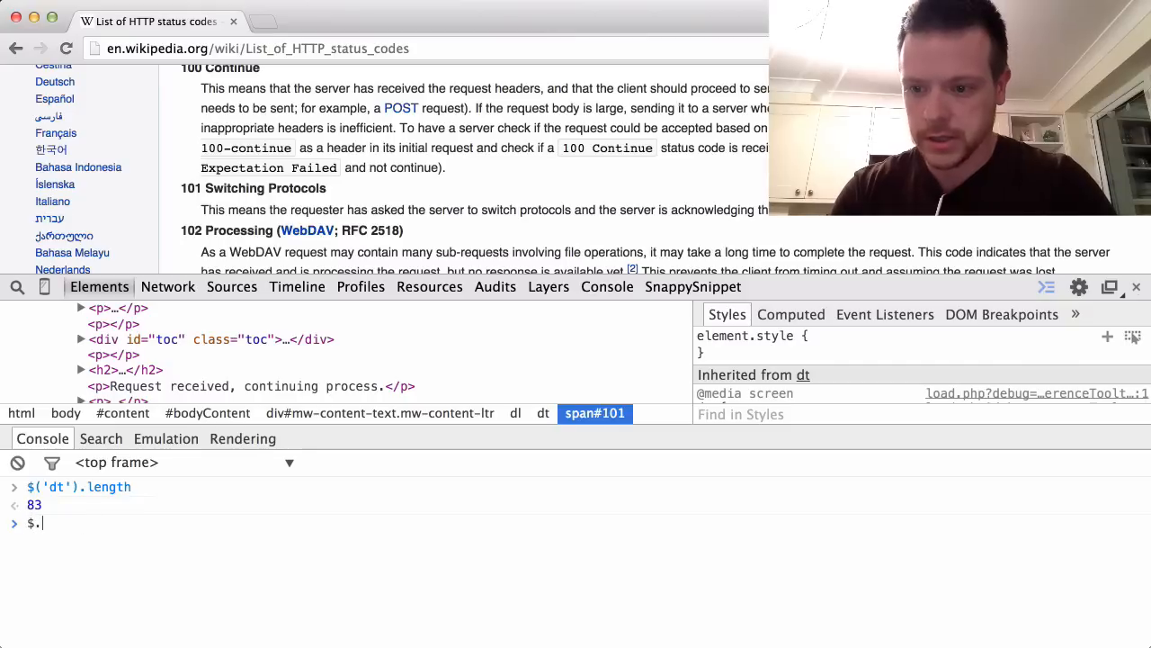
type("jquery.le")
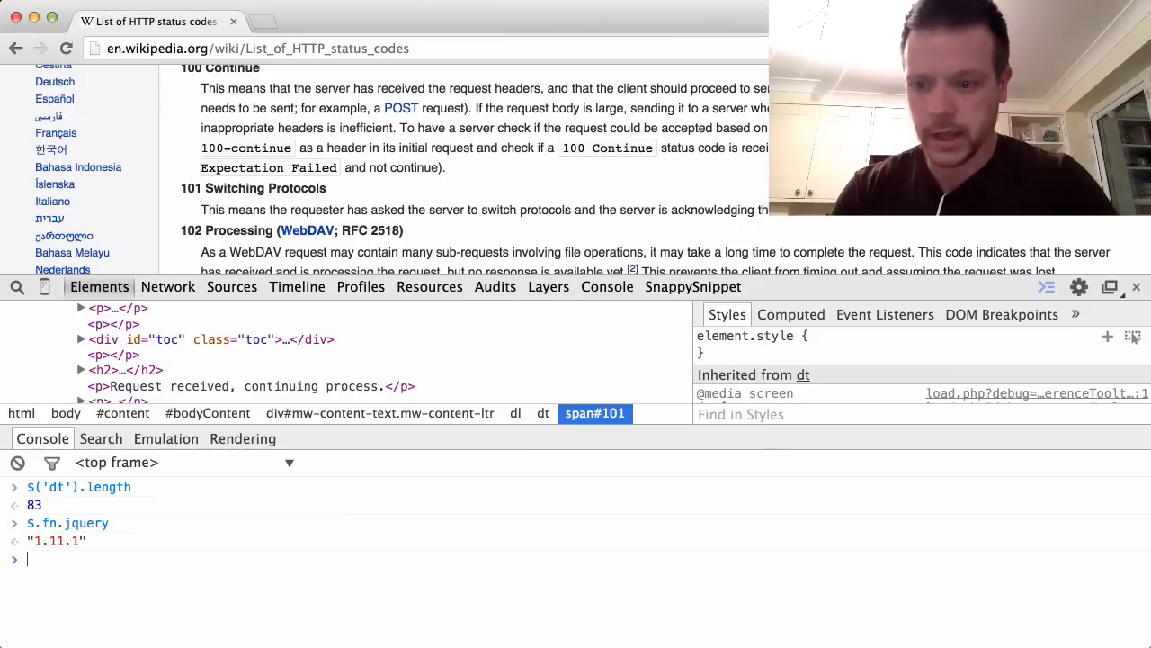
left_click(16, 461)
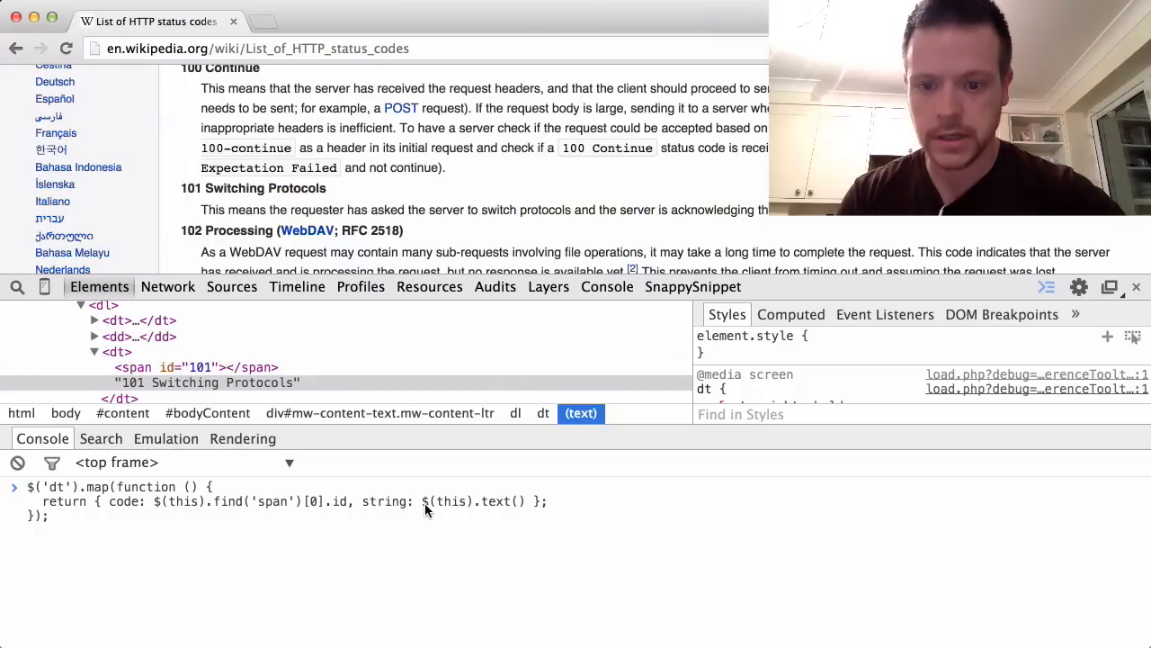
mouse_move(387, 548)
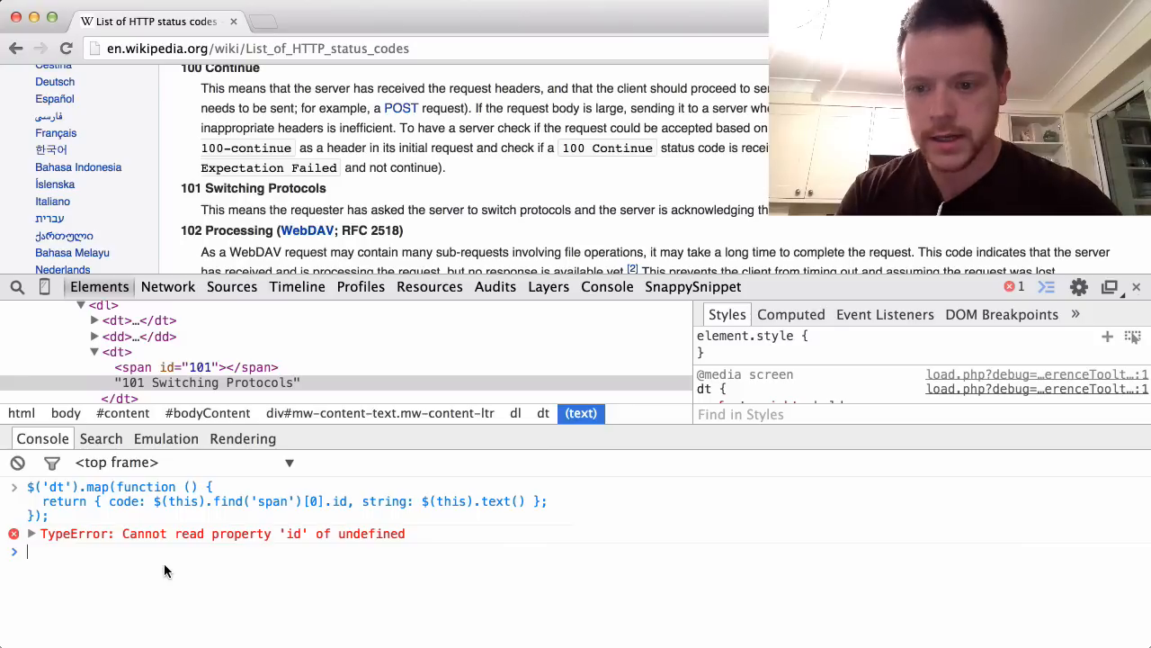
mouse_move(333, 532)
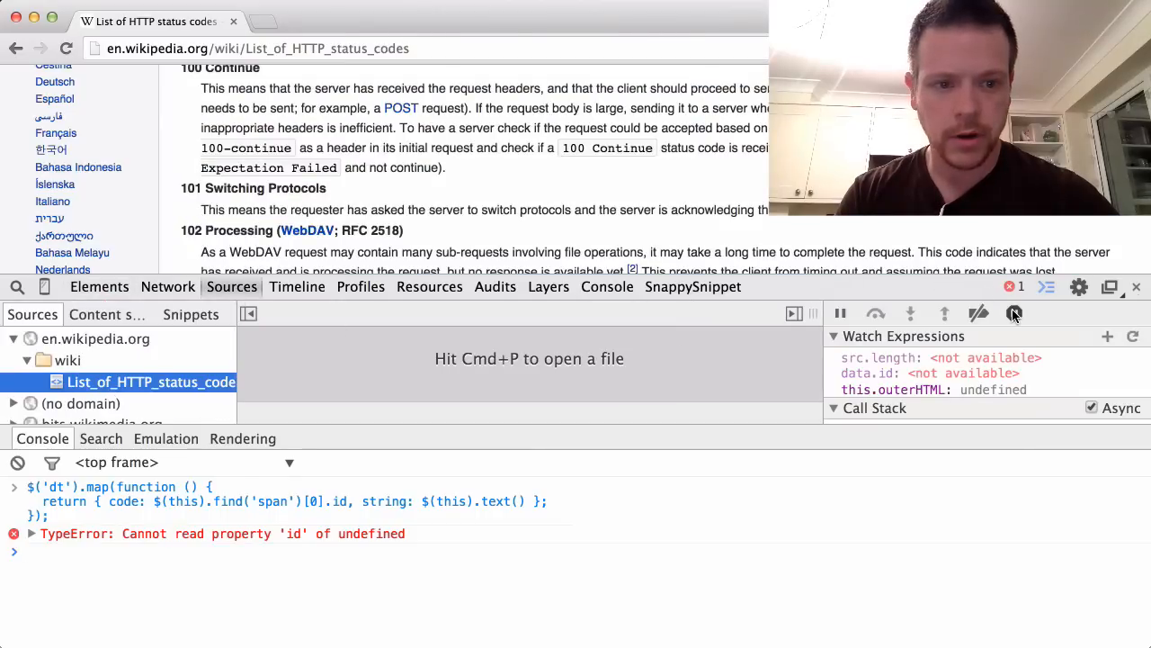
- Enable Pause on exceptions in Sources and rerun the dt map, hitting the TypeError again
left_click(1014, 313)
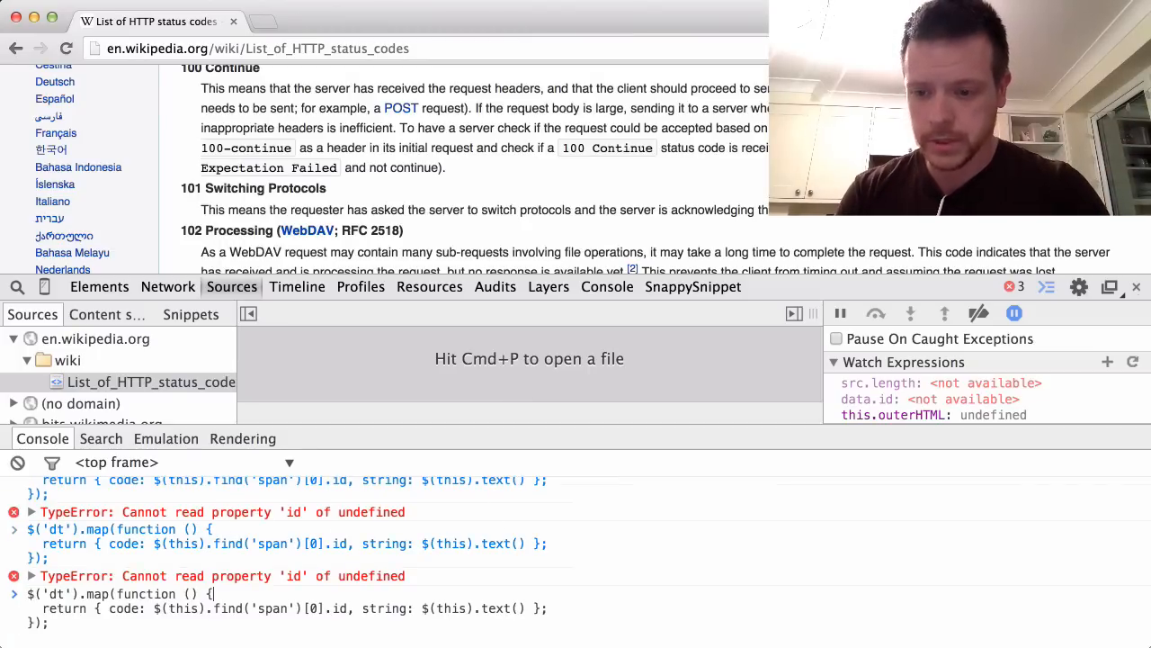
- Pause on a debugger; line in the map callback, inspect the 100 and 101 dts, then resume into the TypeError
key("Enter")
type("this")
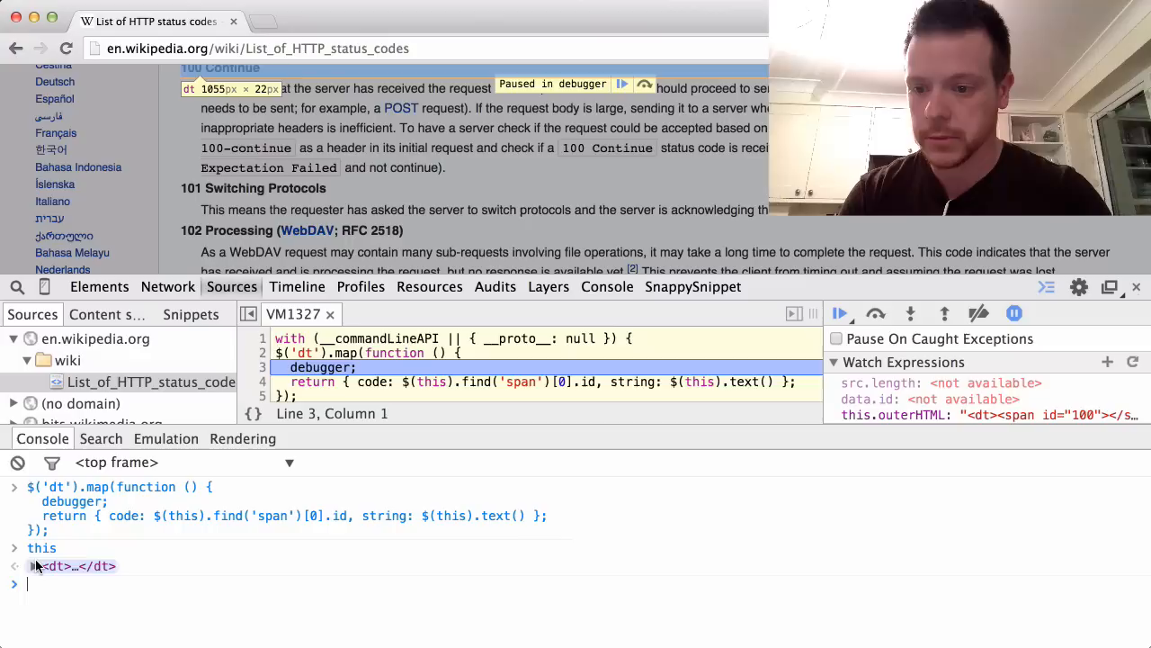
left_click(14, 565)
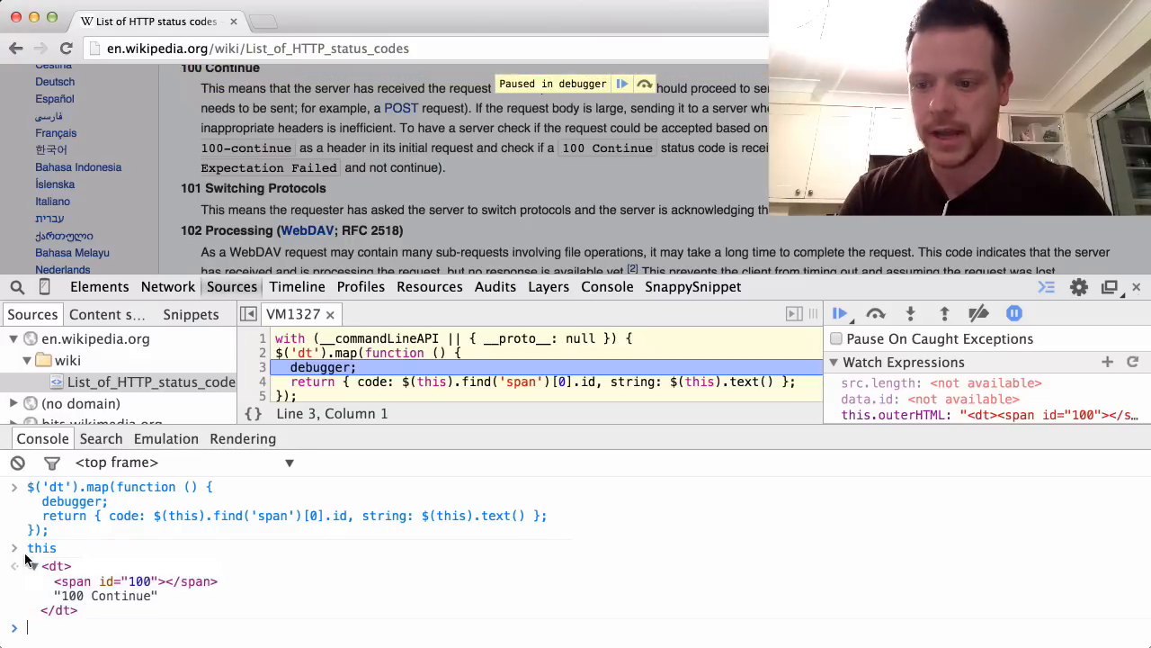
left_click(32, 565)
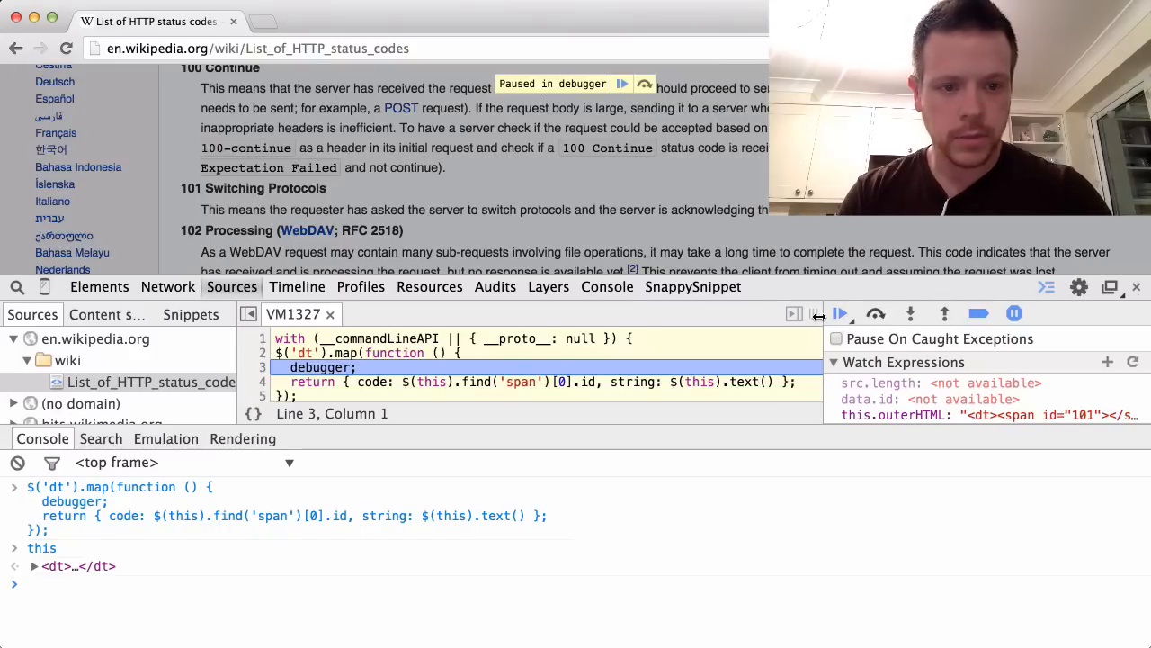
left_click(1014, 314)
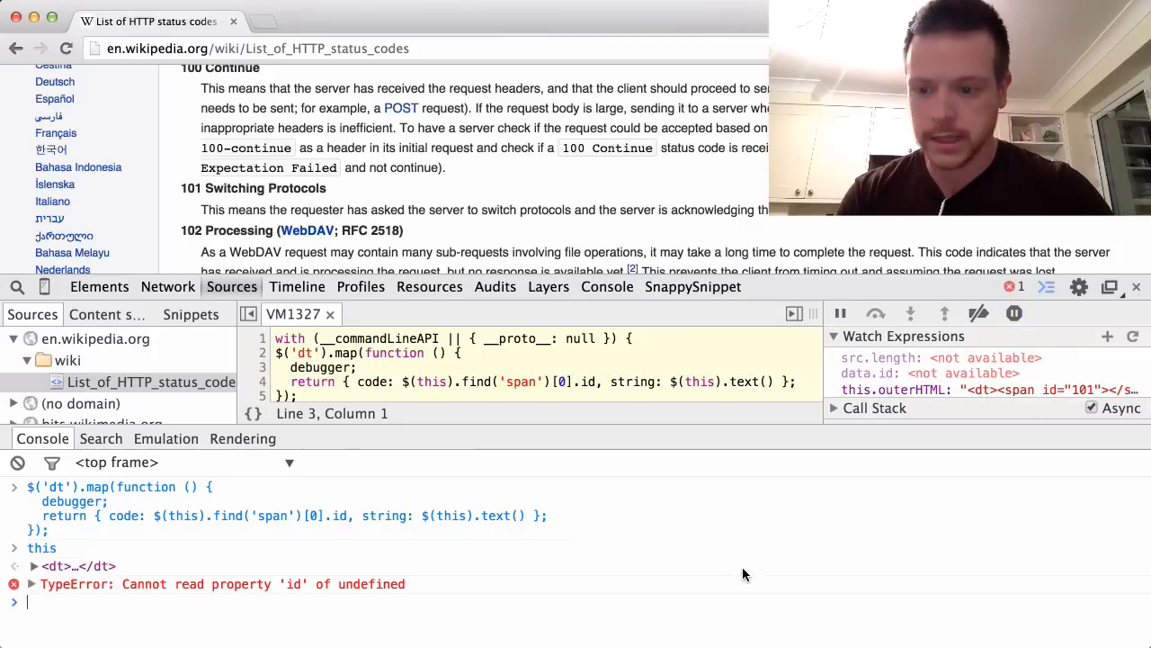
- Wrap the return in try/catch with debugger, run the map, and expand this: the '420 Enhance Your Calm' dt lacking a span
scroll("down", 3)
type("try {")
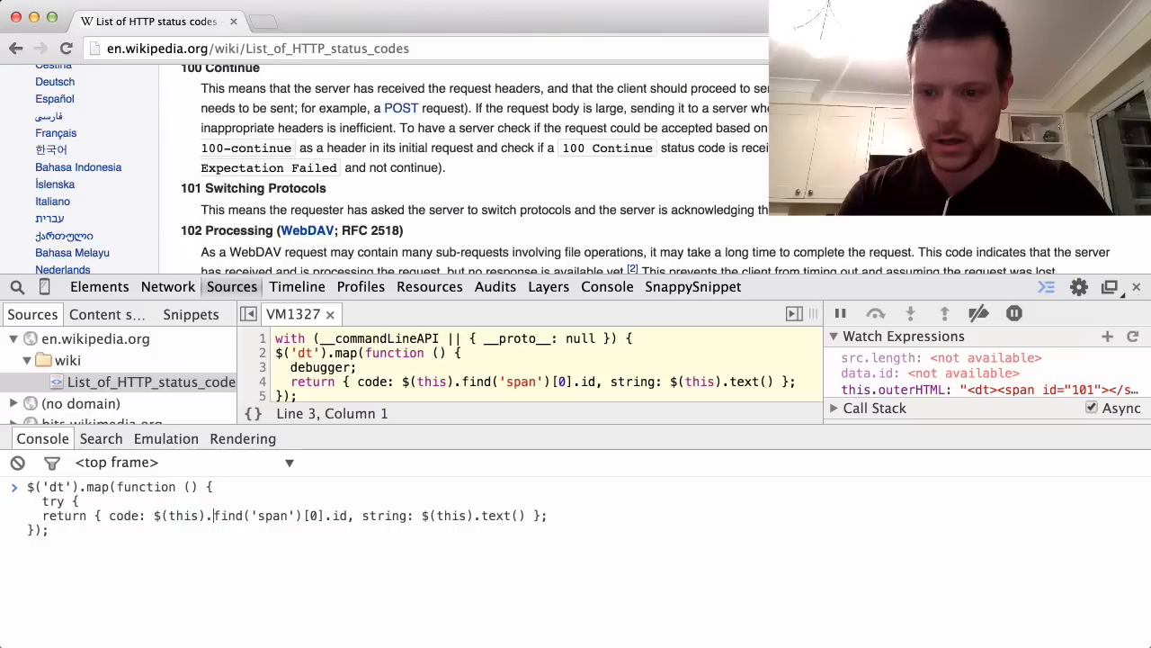
type("catch (e) {")
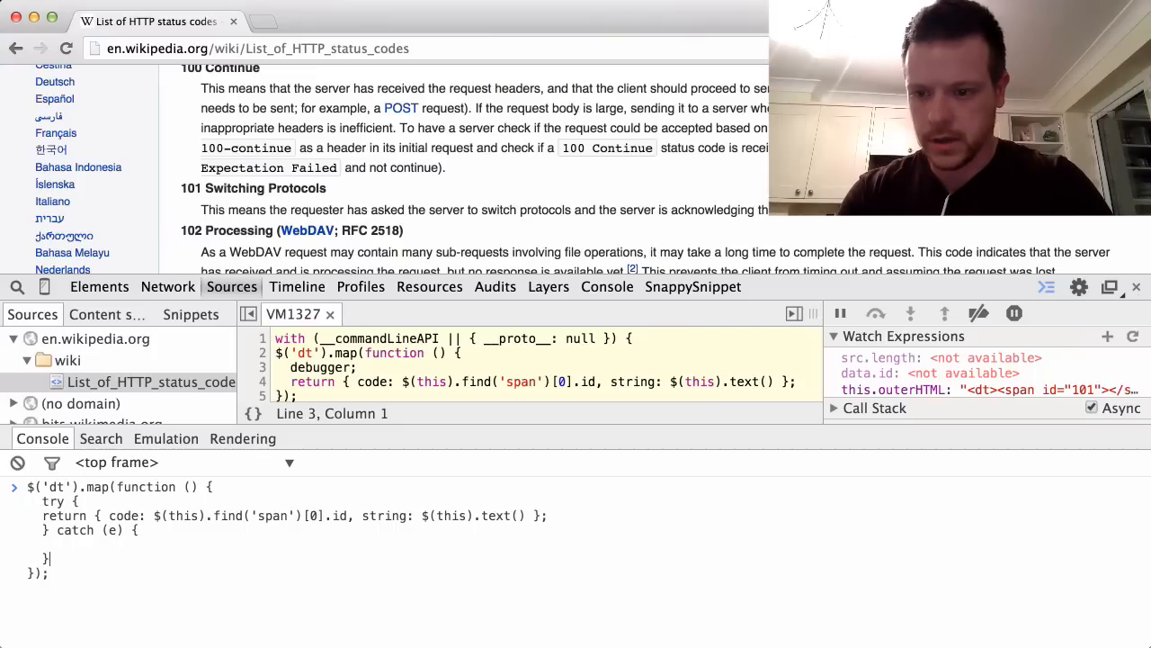
type("debugger;")
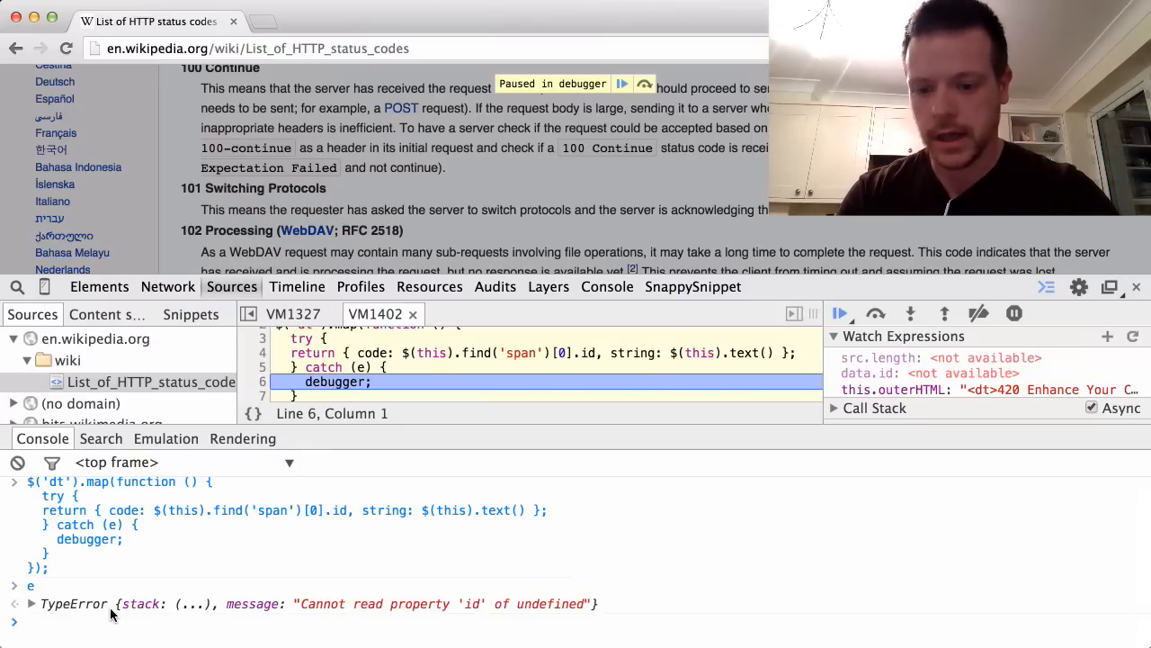
type("this")
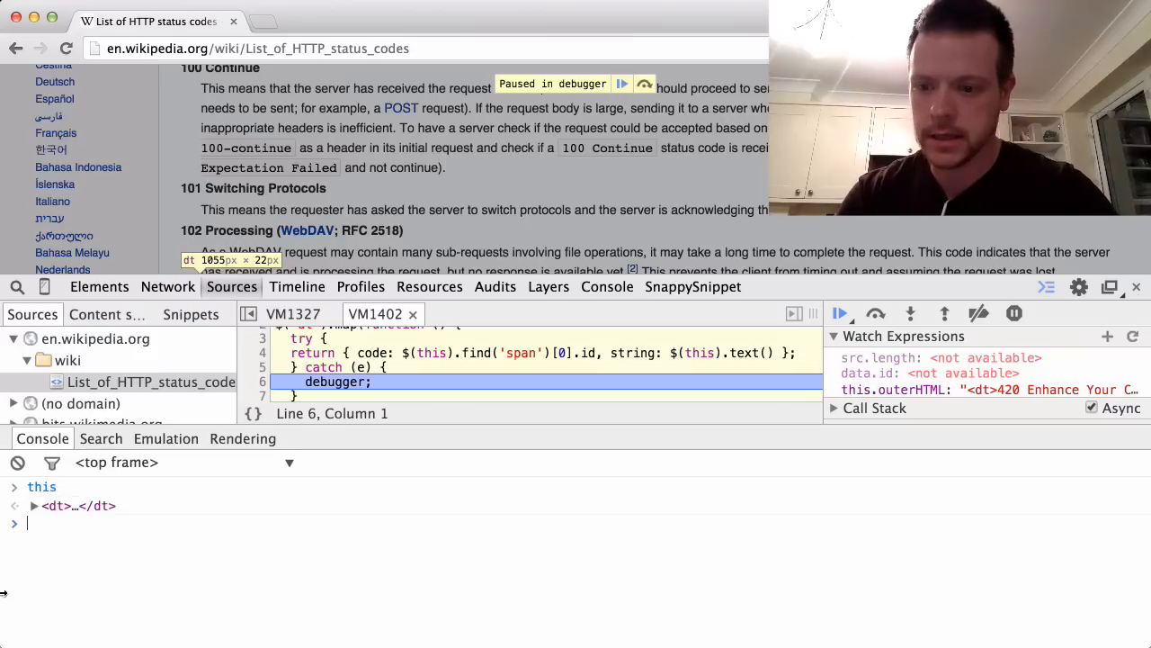
left_click(33, 505)
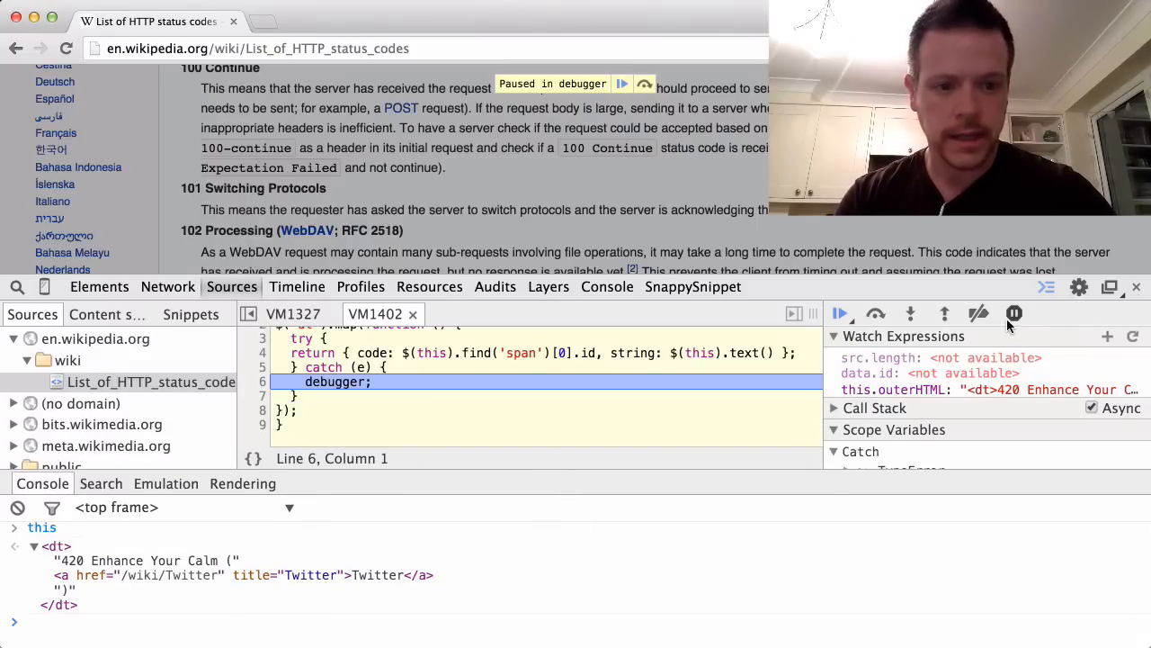
mouse_move(1014, 313)
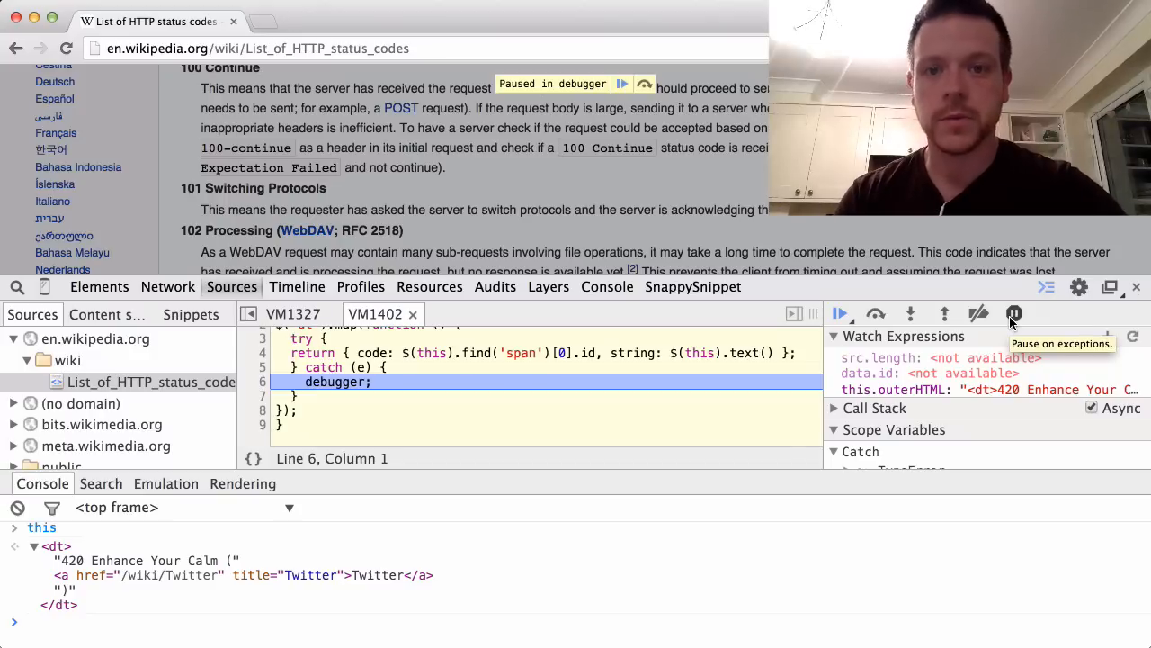